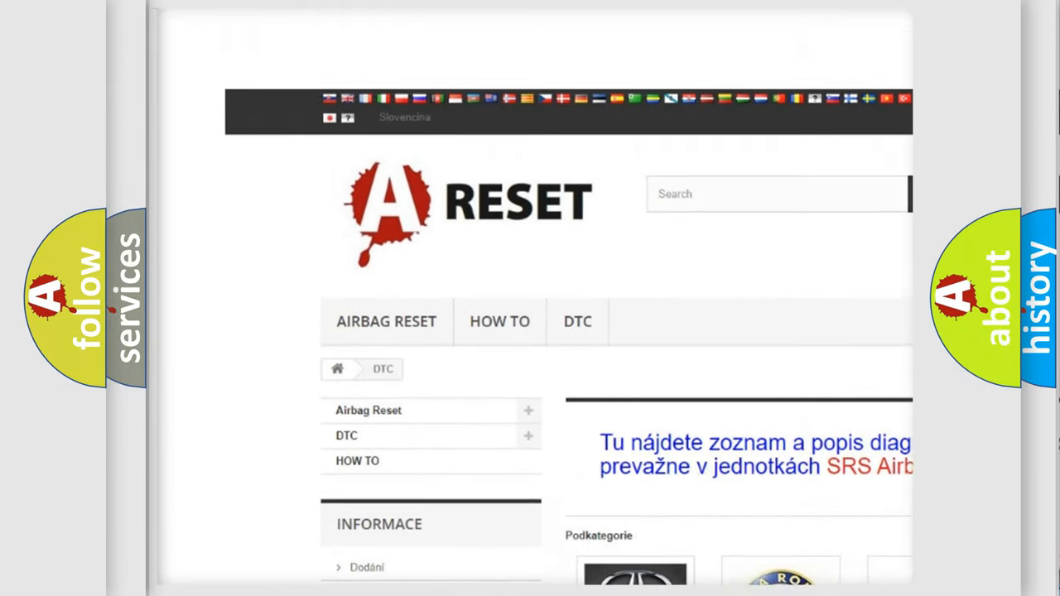
- Scroll down the A-RESET Fiat DTC code list to the site footer
scroll("down", 3)
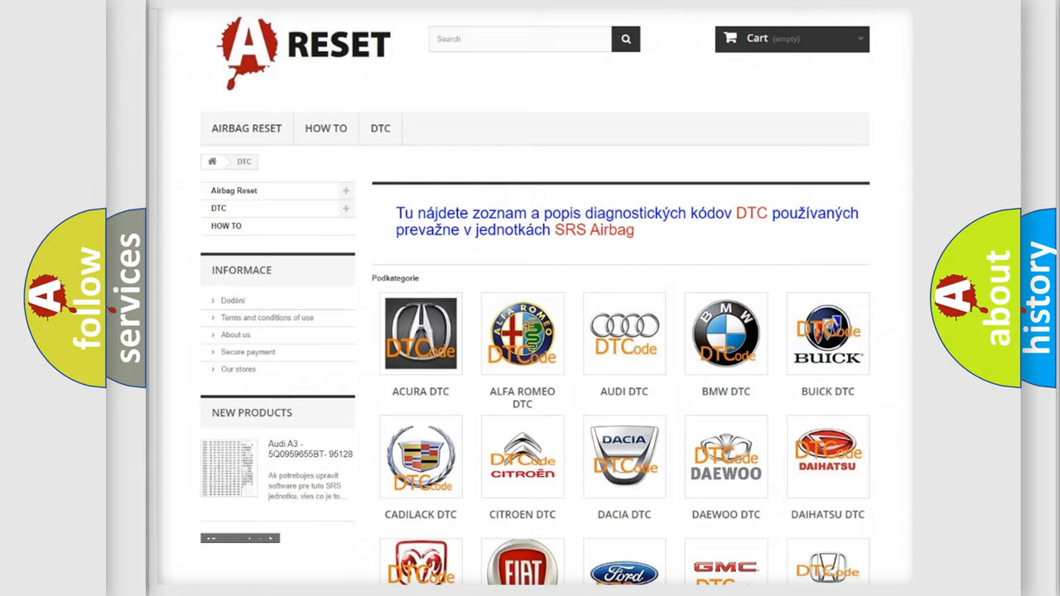
scroll("down", 3)
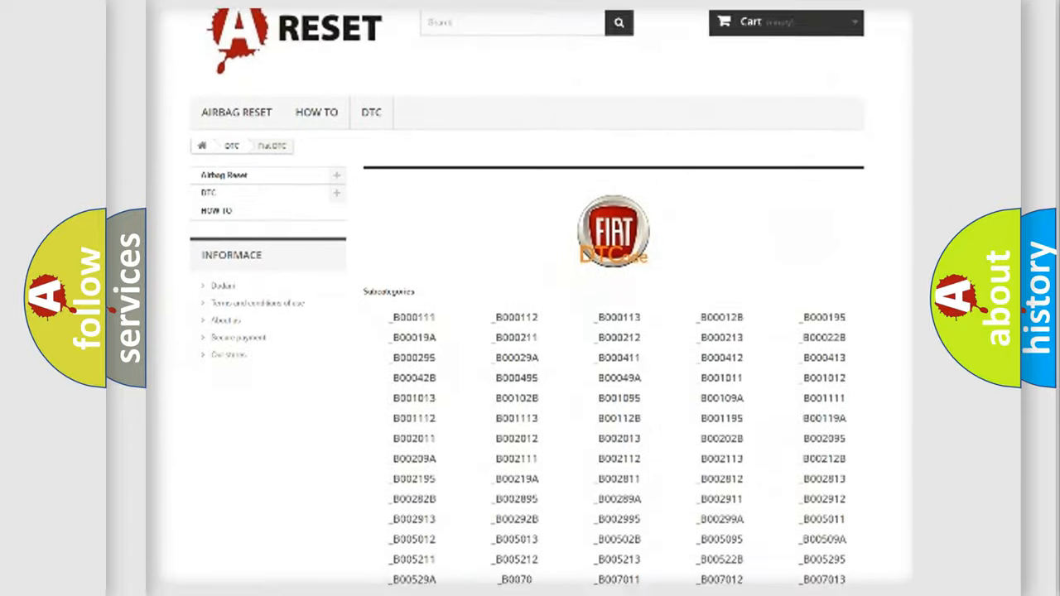
scroll("down", 3)
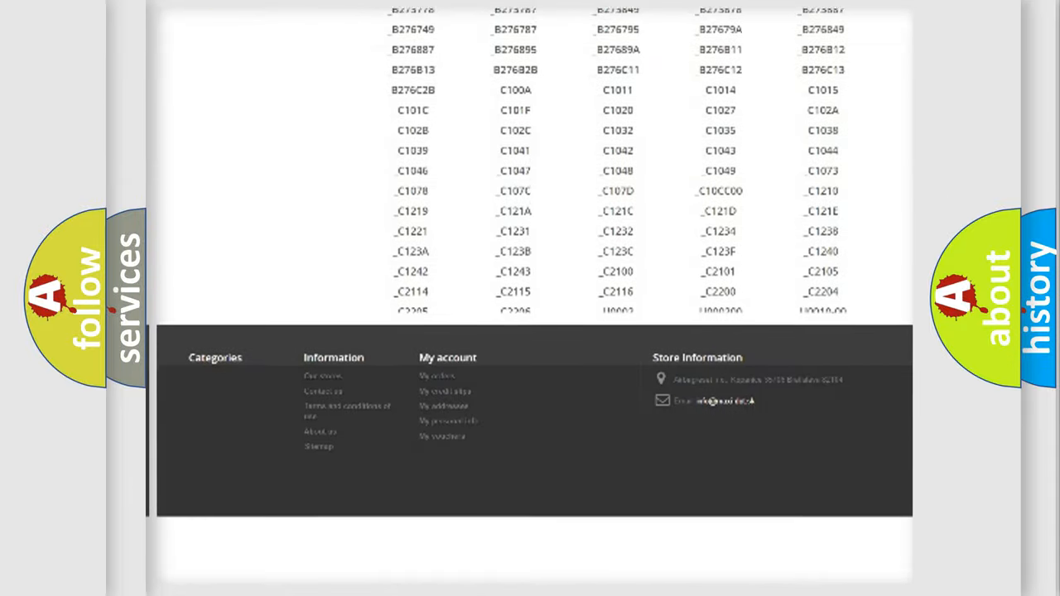
scroll("down", 3)
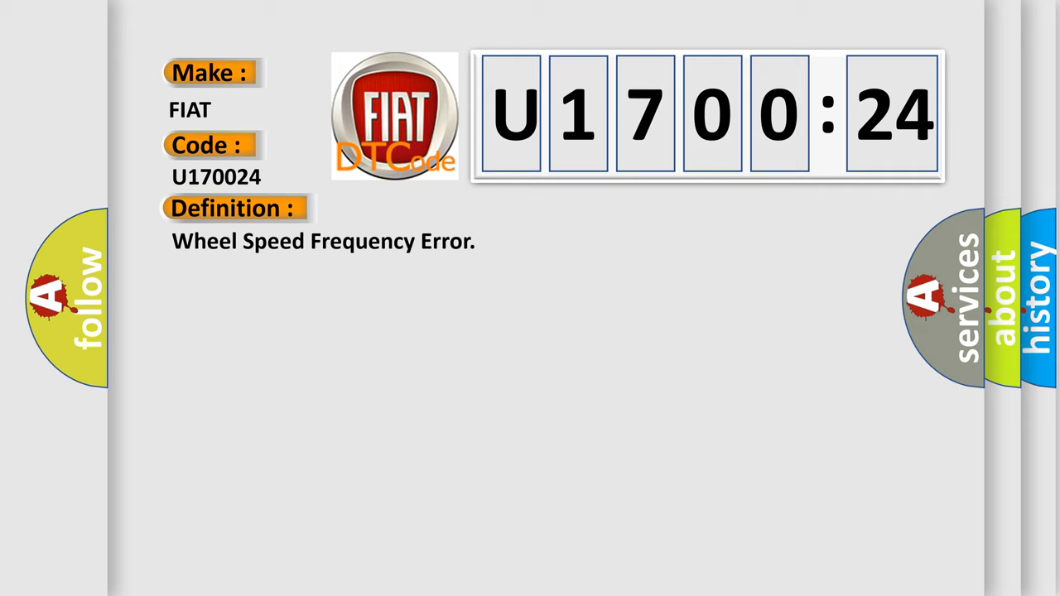
- Reveal the U170024 description: short circuit between wheel speed sensor supply and battery
left_click(432, 208)
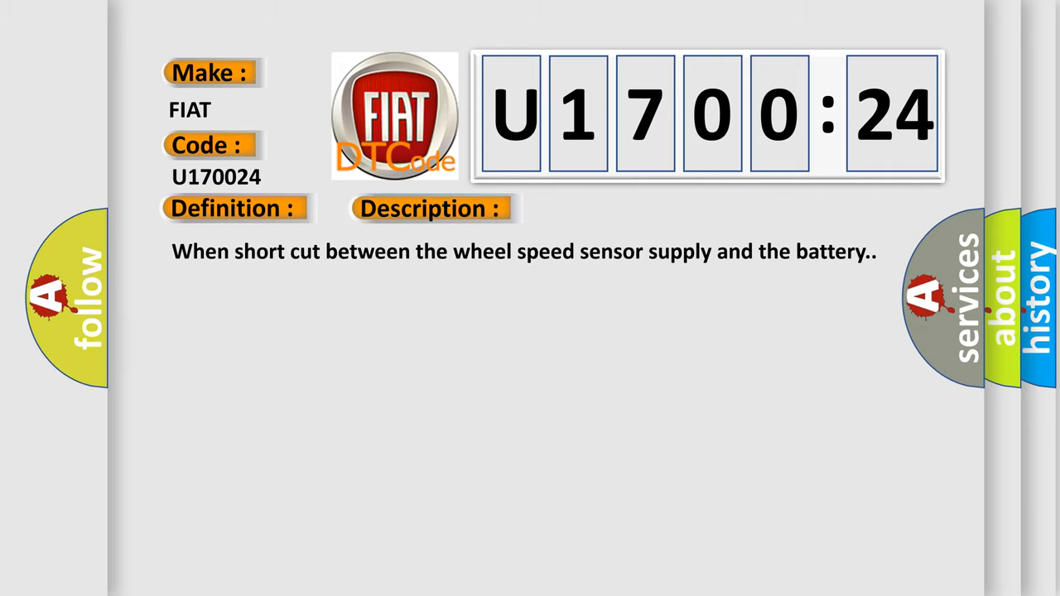